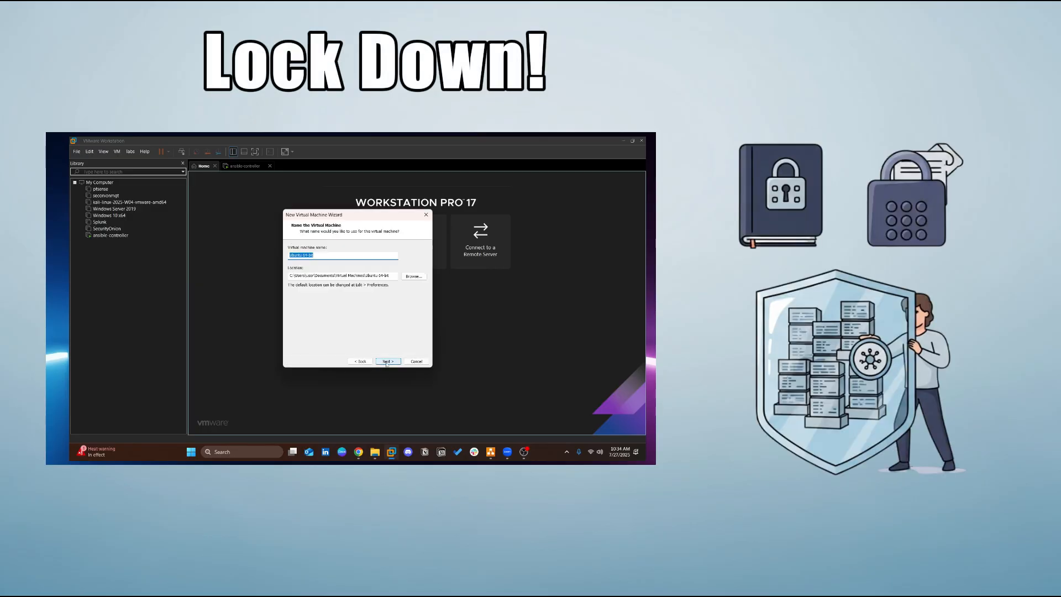
- Accept the suggested VM name and location, then finish creating the Ubuntu virtual machine
click(388, 361)
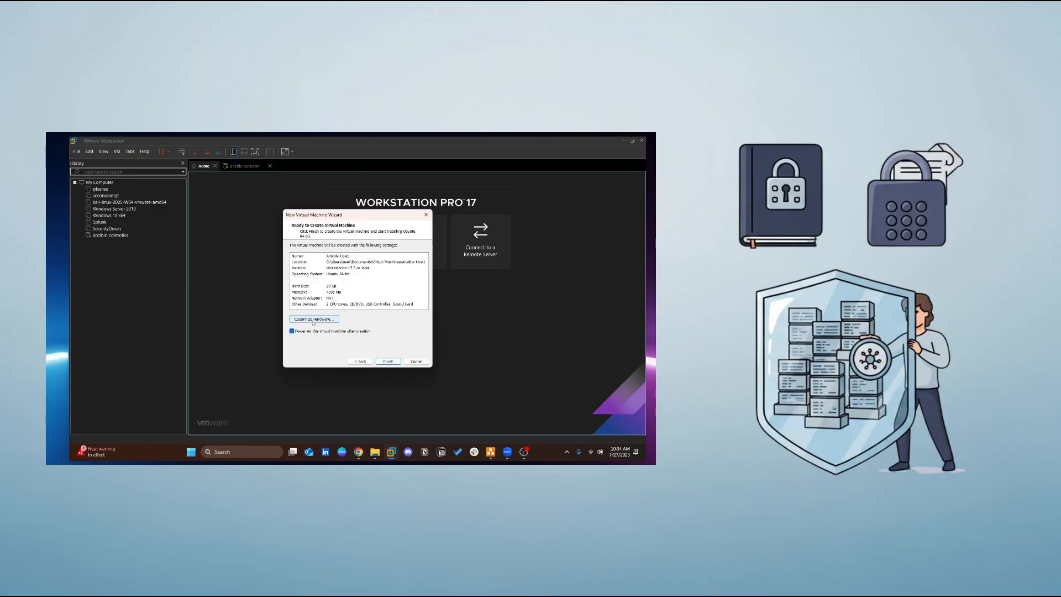
click(388, 361)
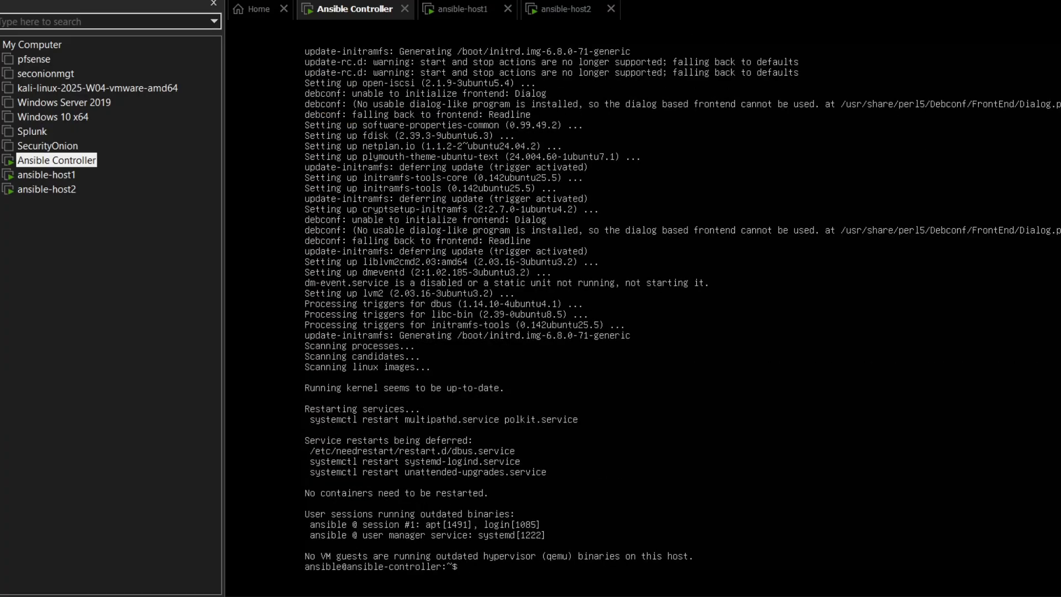
- Start a package install on the controller, then run apt update && apt upgrade on ansible-host1
text(sudo apt install ansible -y)
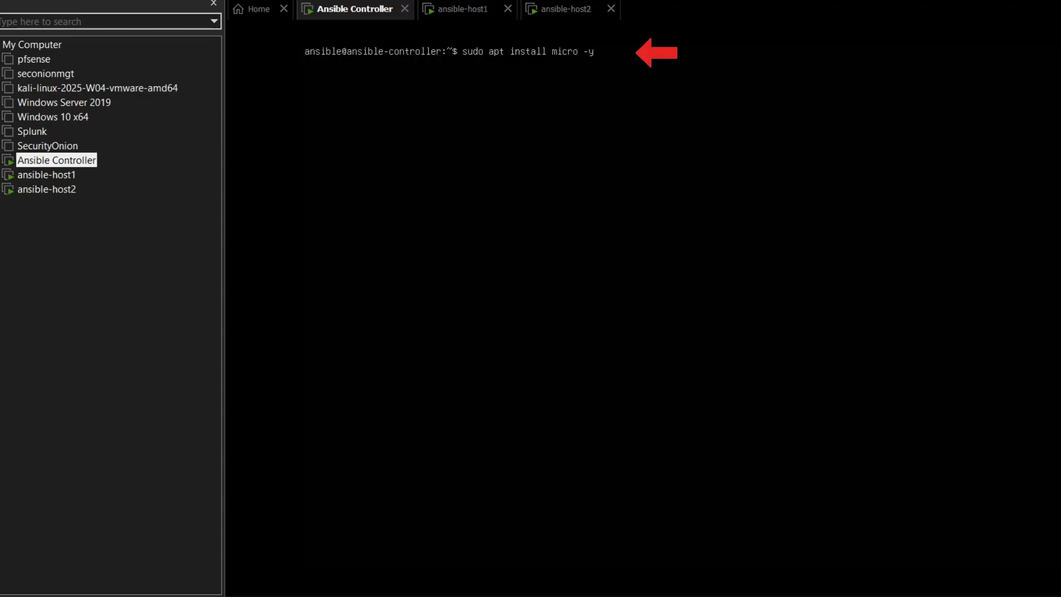
click(463, 9)
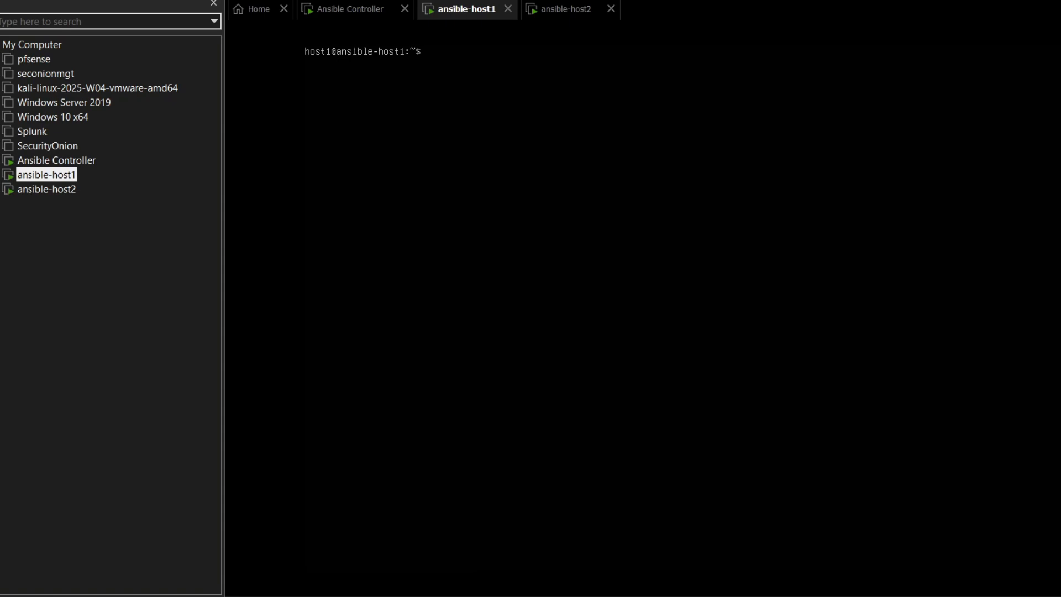
text(sudo apt update && sudo apt upgrade)
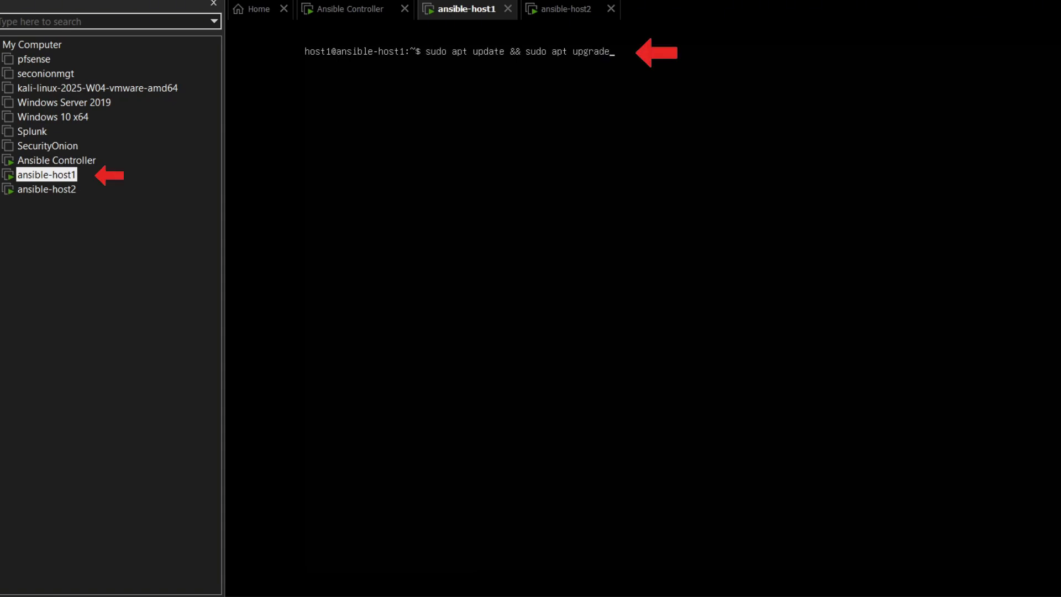
key(Return)
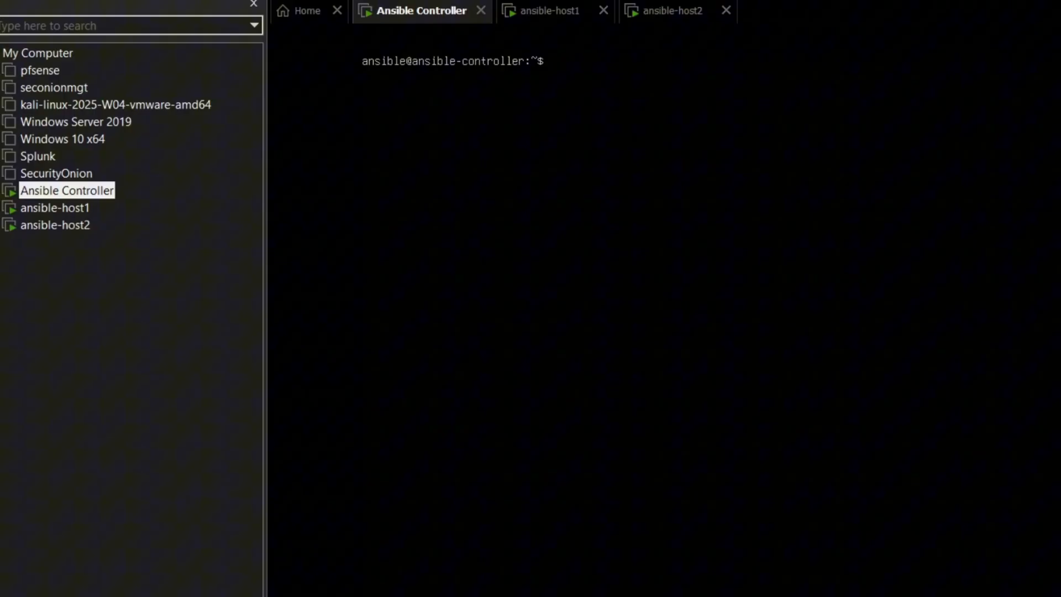
text(ssh)
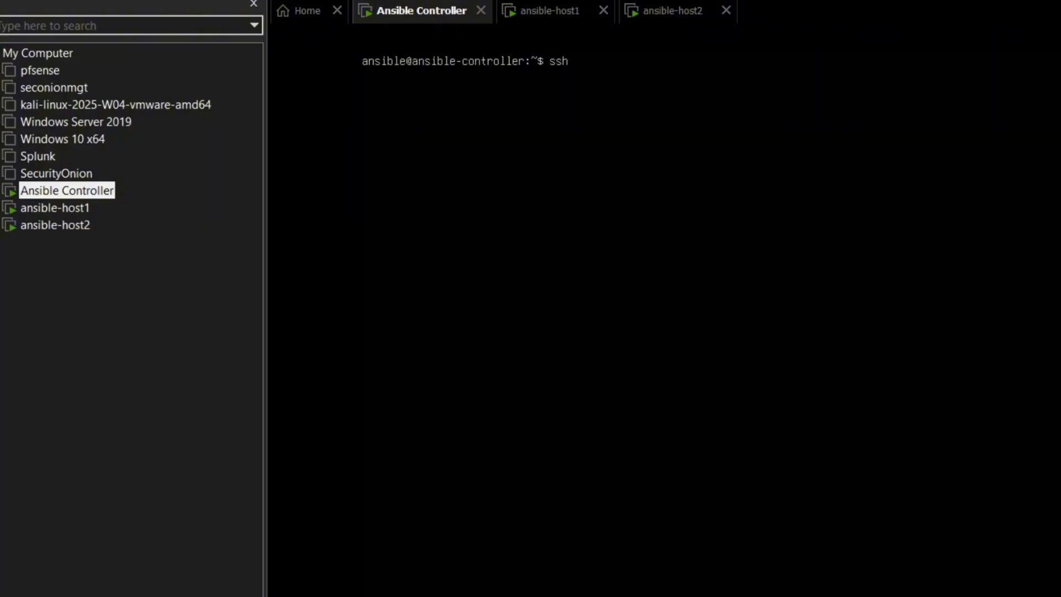
text(-keyg)
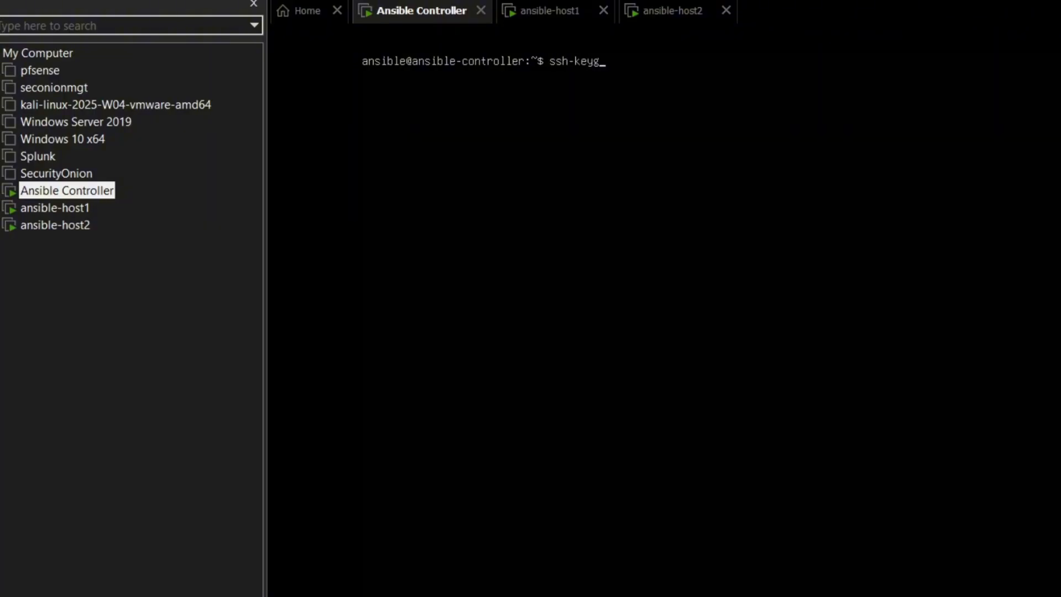
text(en)
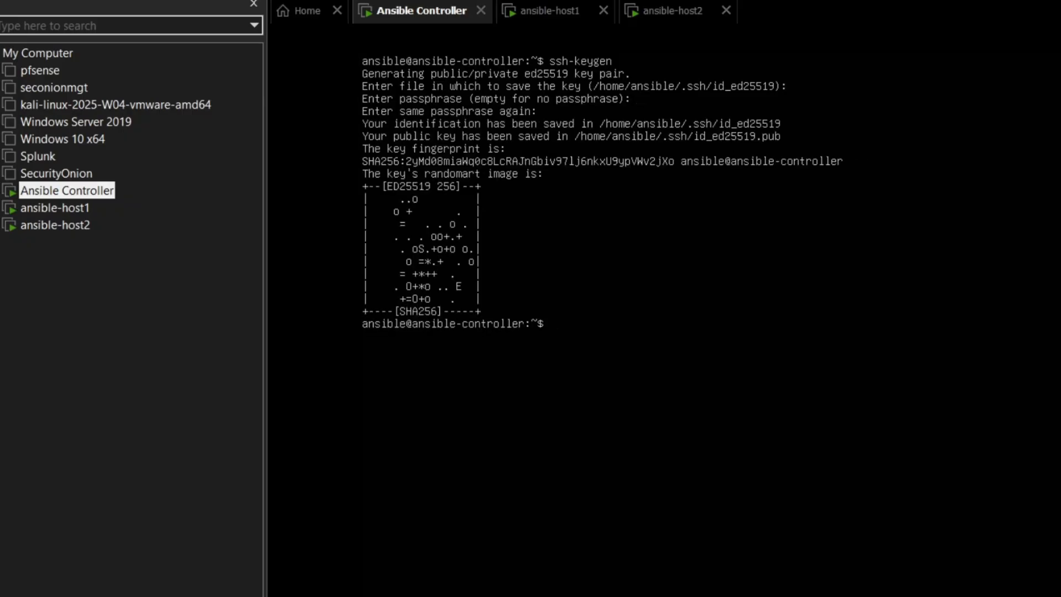
text(ssh-copy-id host1@192.168.)
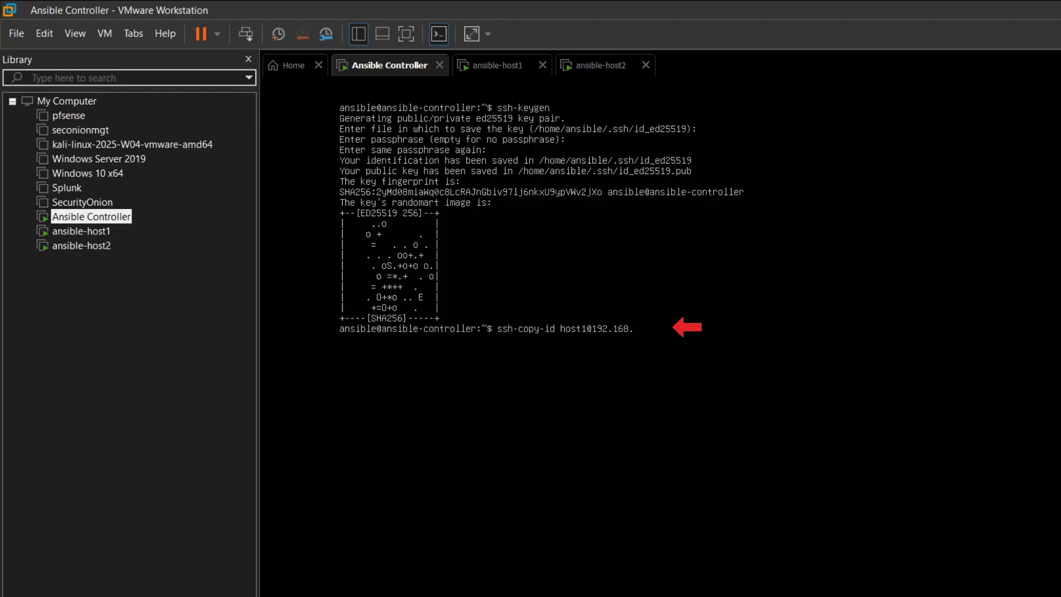
text(2.80)
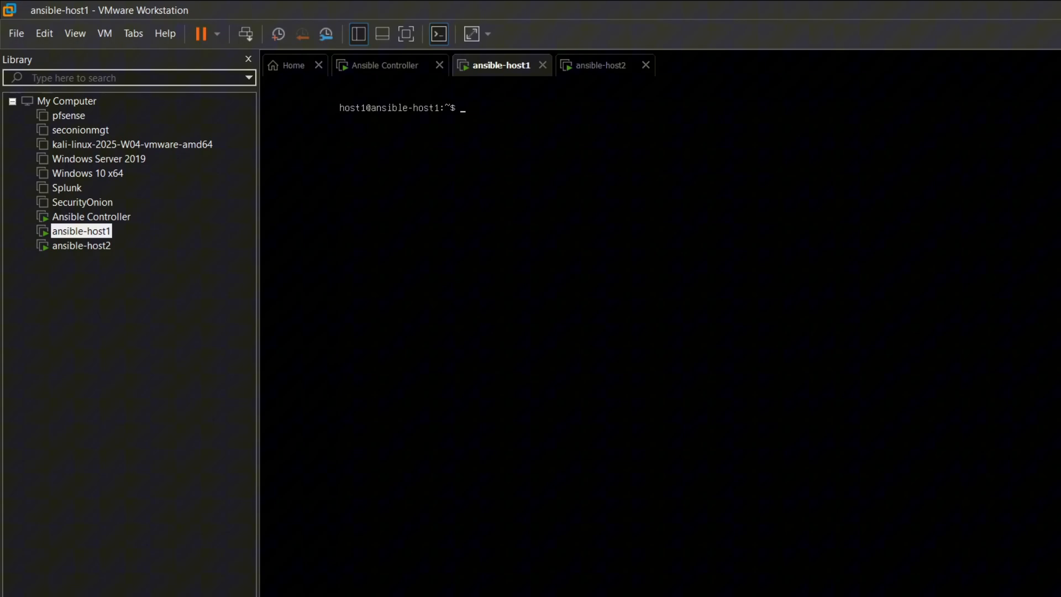
text(ip a)
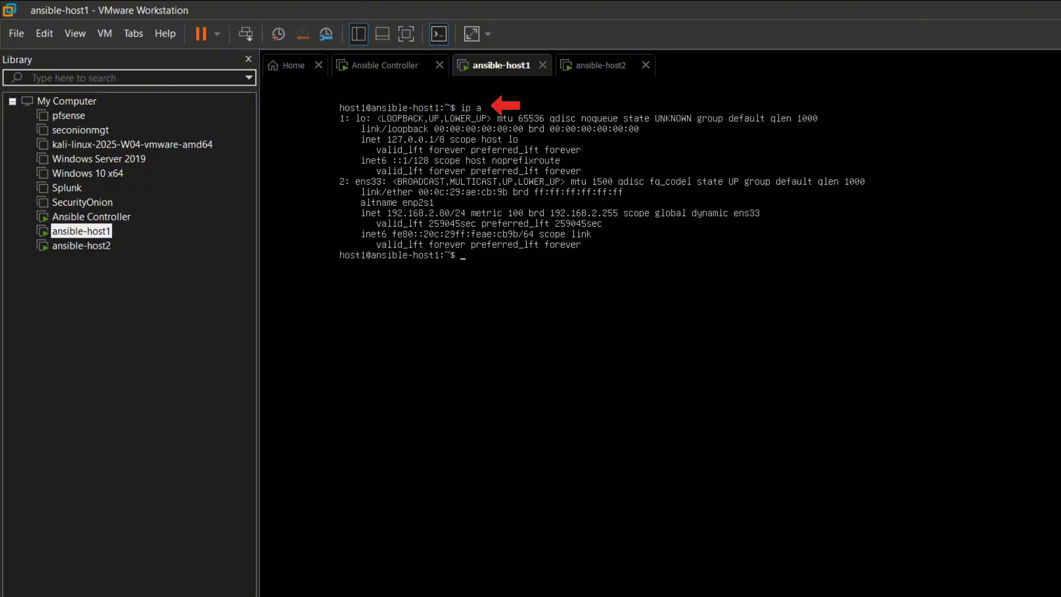
click(601, 65)
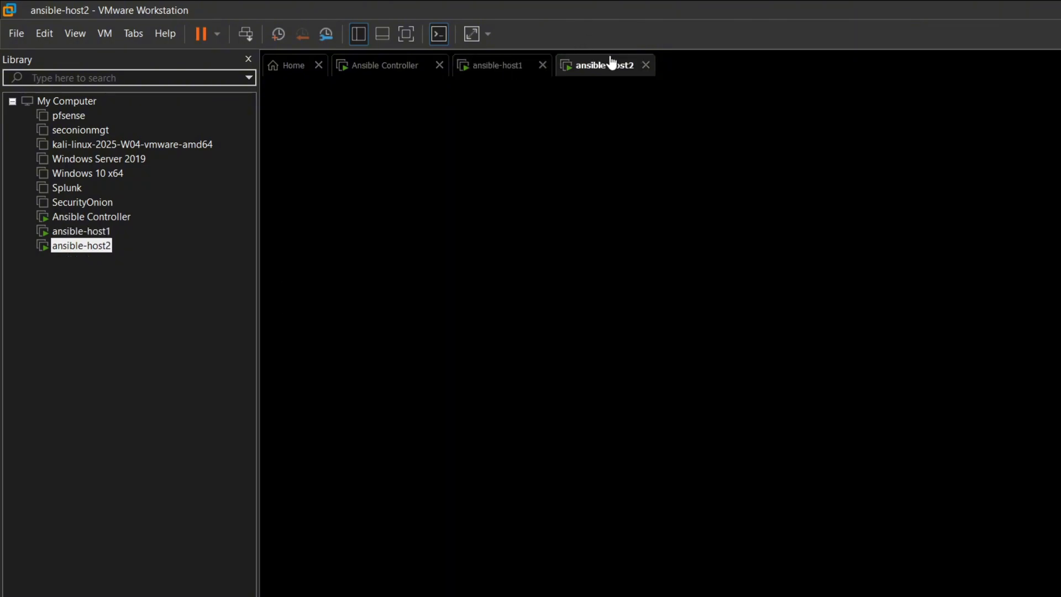
text(ip)
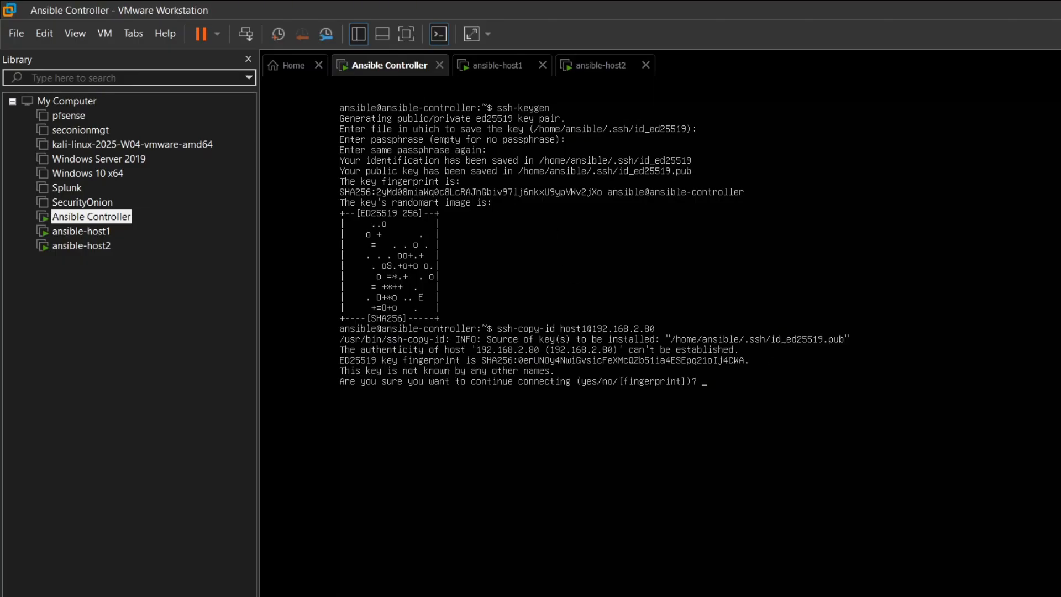
text(yes)
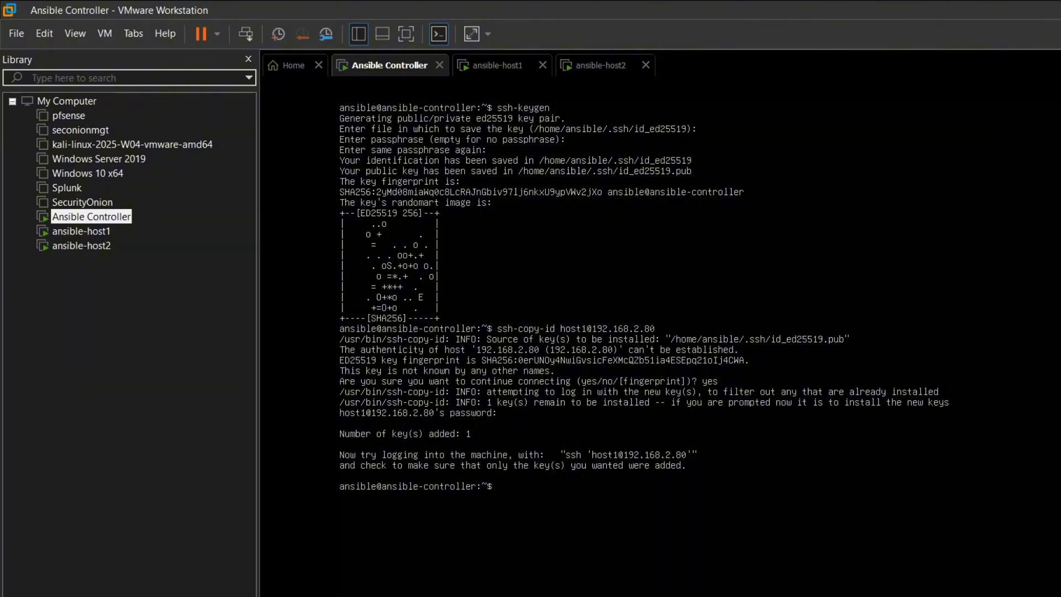
text(ssh host1@192.168.2.80)
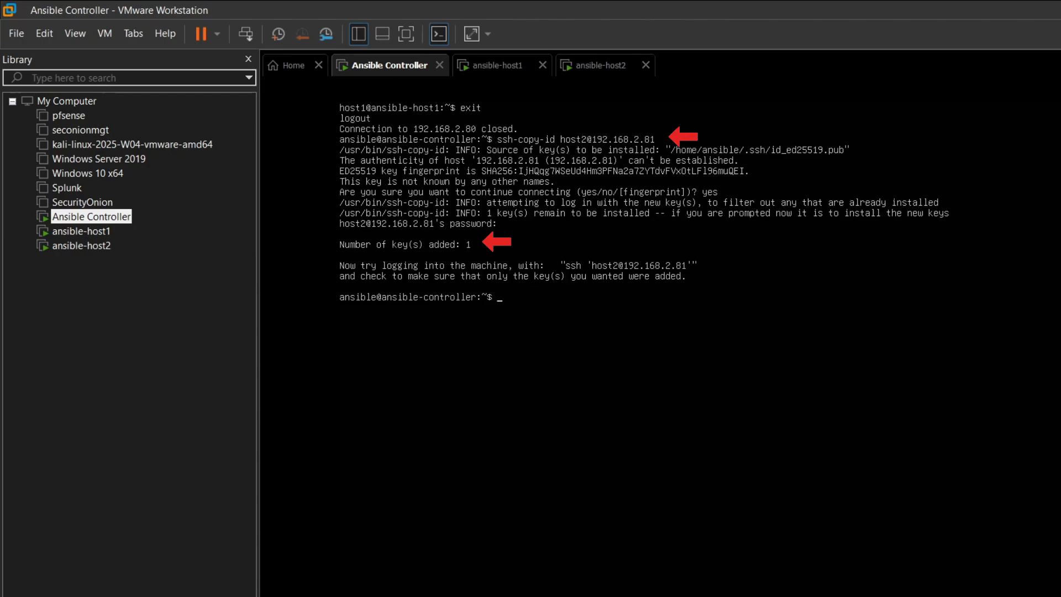
text(ssh host2@192.168.2.81)
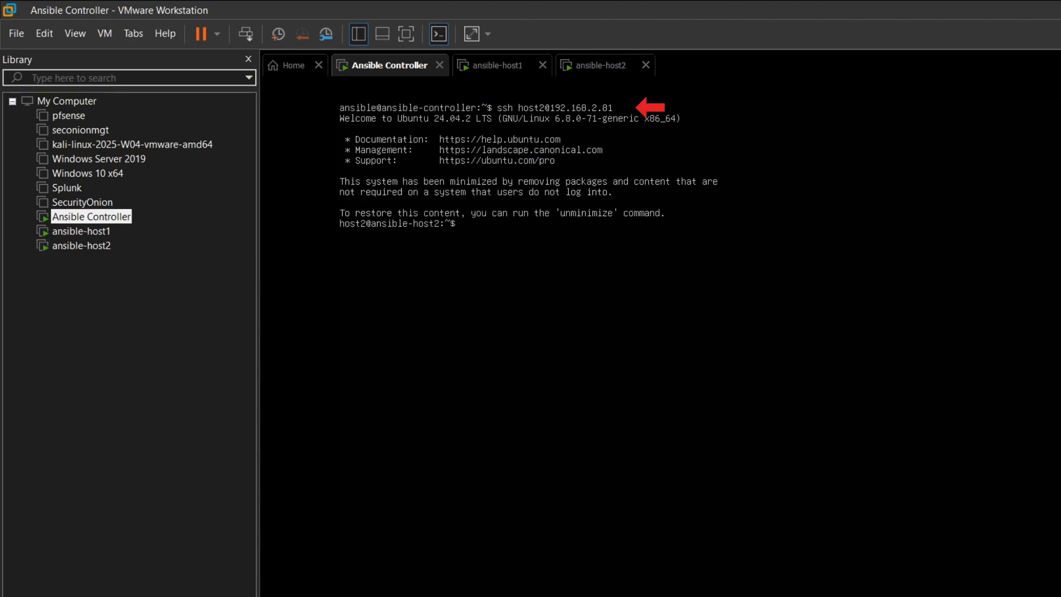
text(cle)
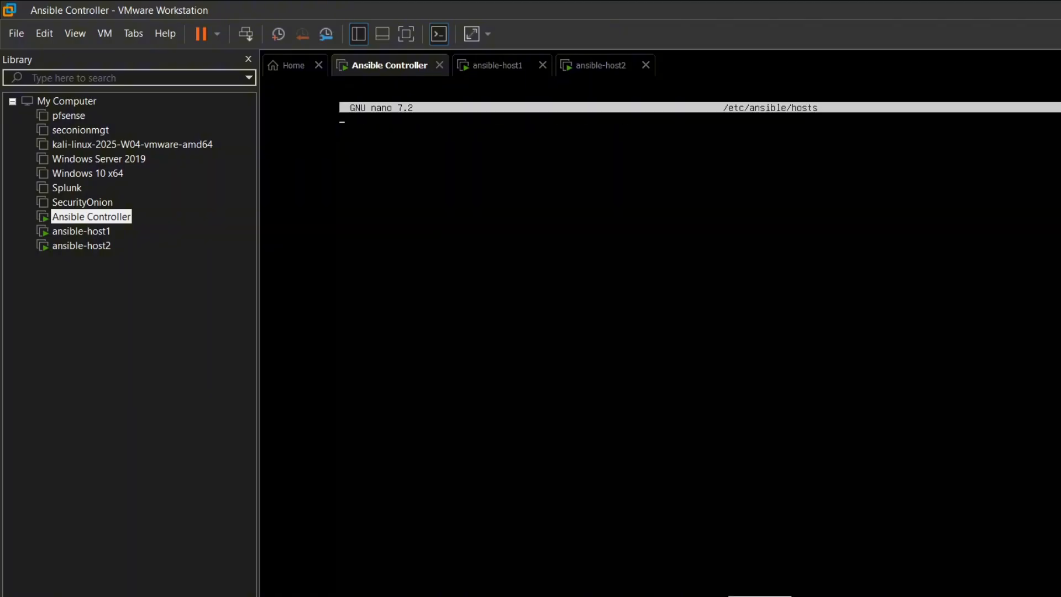
- Add webservers and dbserver groups to /etc/ansible/hosts and run ansible all -m ping
text([webservers])
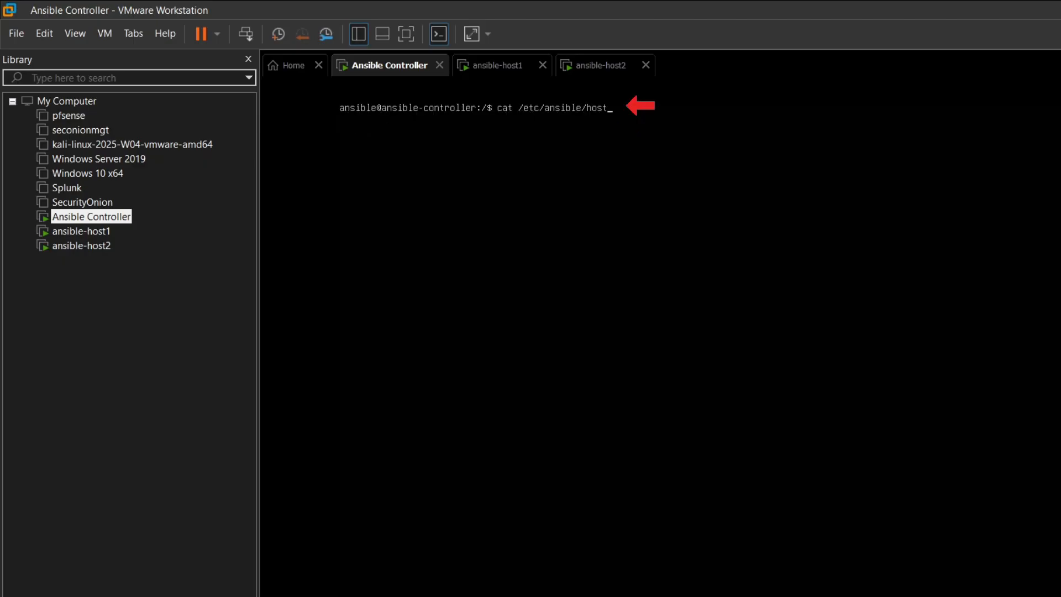
text(ansible all -m ping -i /etc/ansible/)
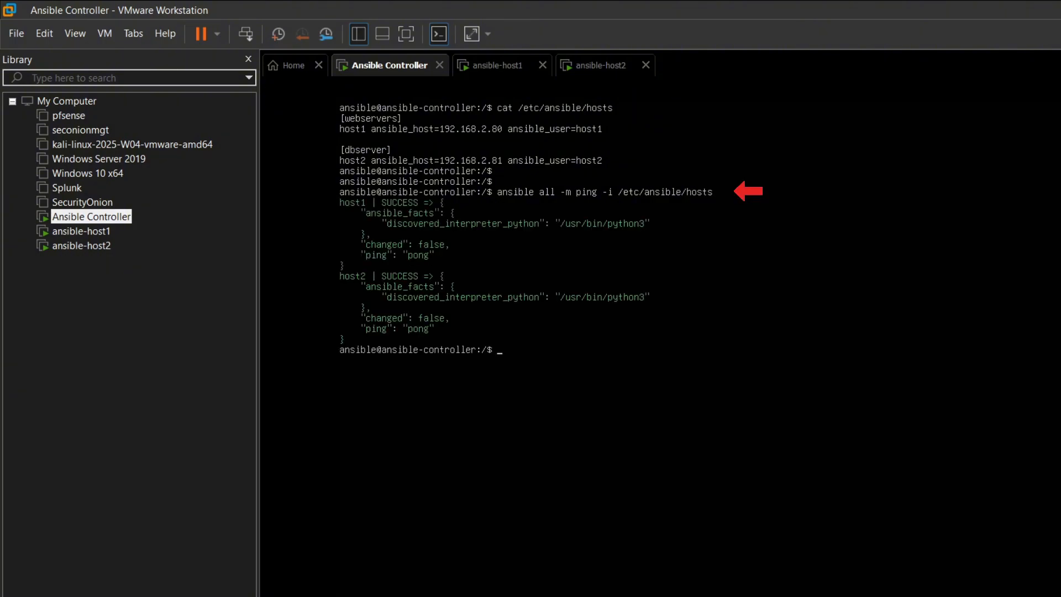
text(ansible all -m ping -i /etc/ansible/hosts)
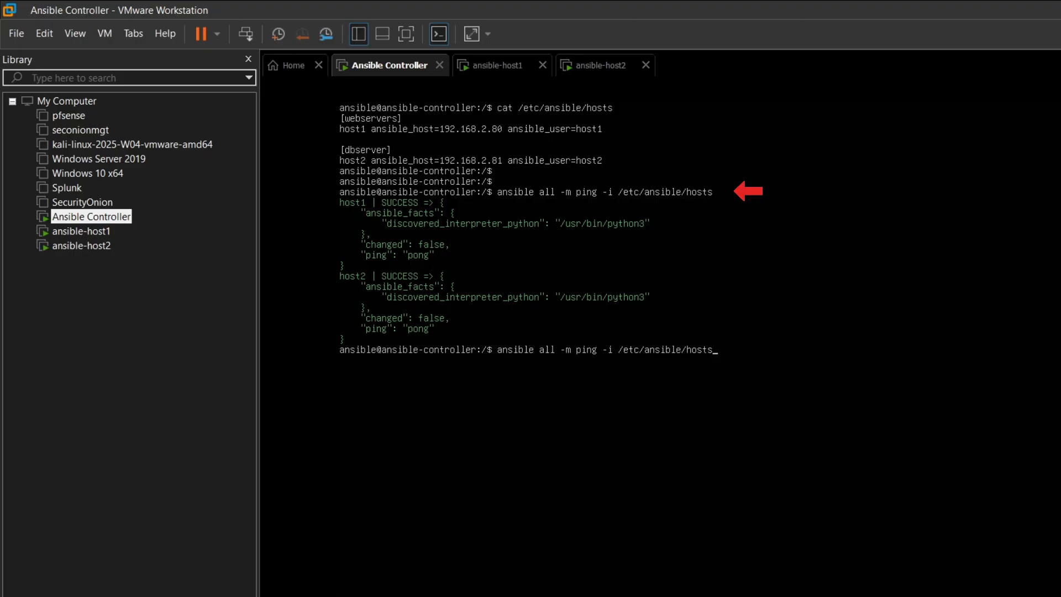
key(BackSpace)
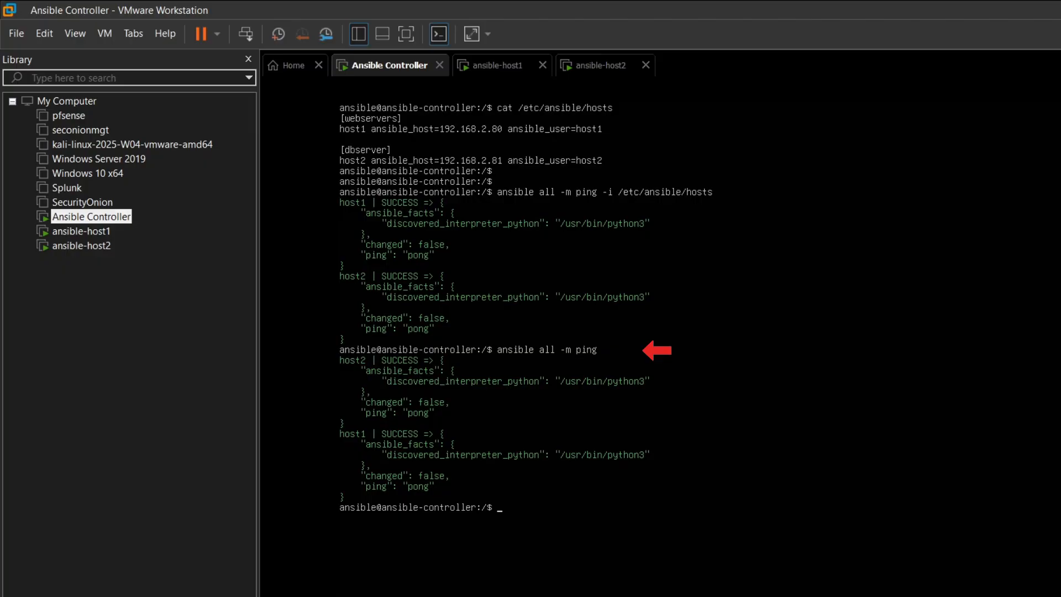
text(clear)
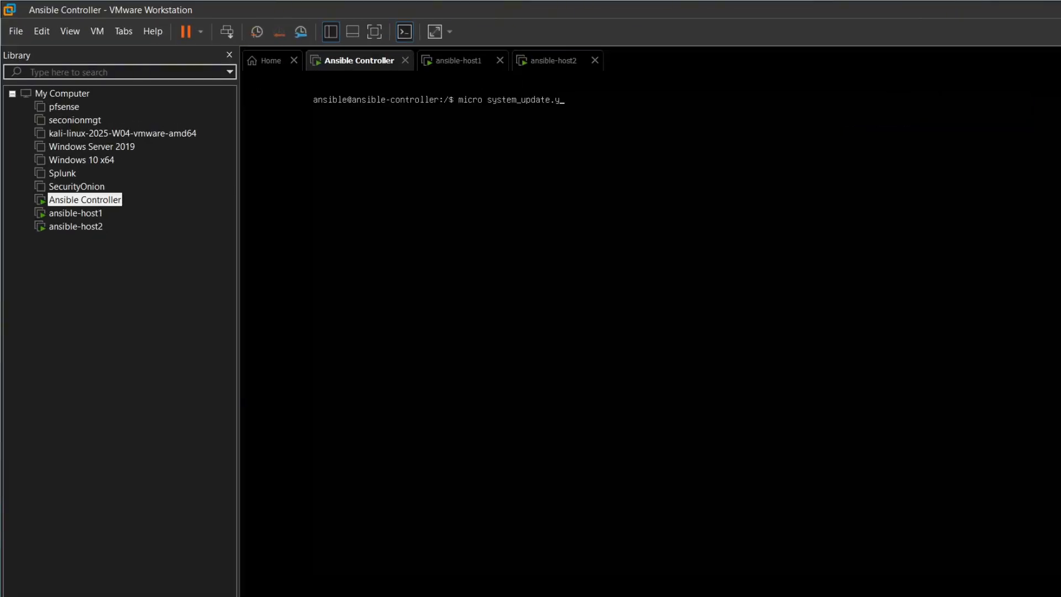
- Write system_update.yml with apt update, dist upgrade and curl, wget, git, ufw, fail2ban installs
text(ml)
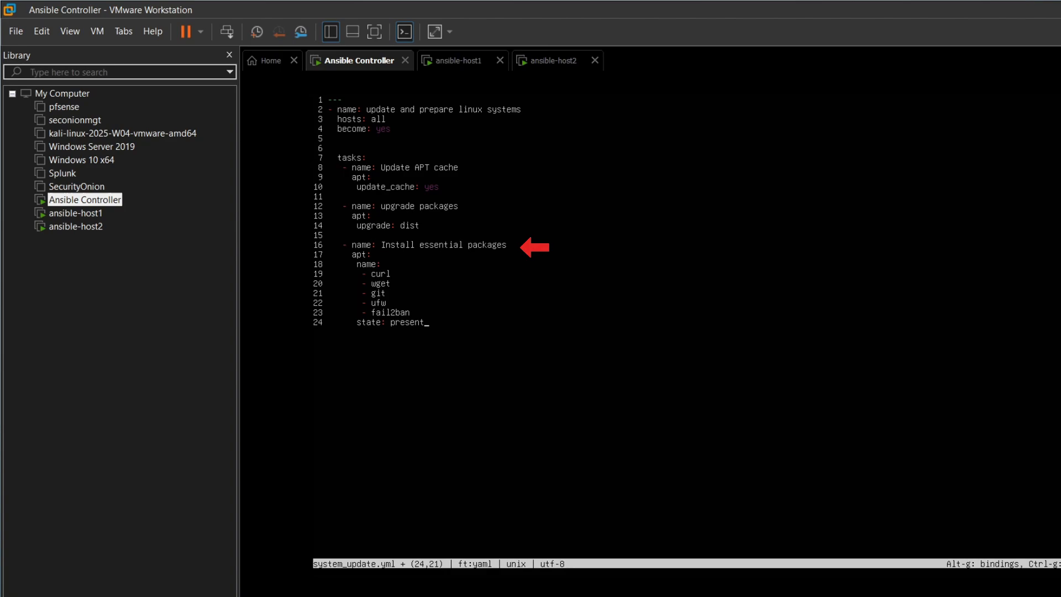
key(ctrl+s)
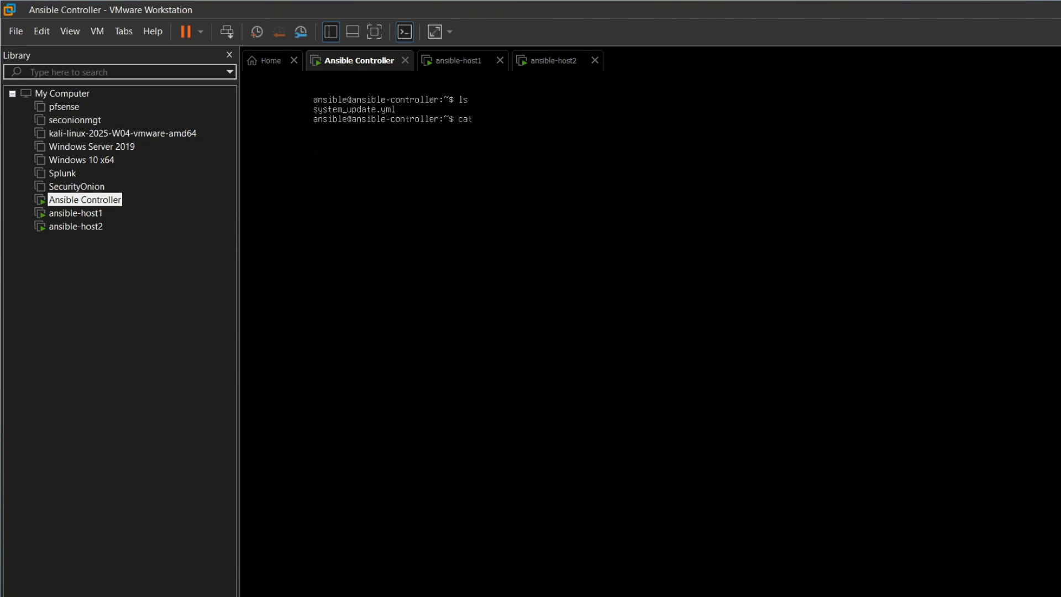
- Run ansible-playbook system_update.yml with --ask-become-pass and review the play recap for both hosts
text(system_update.yml --ask-become-pass)
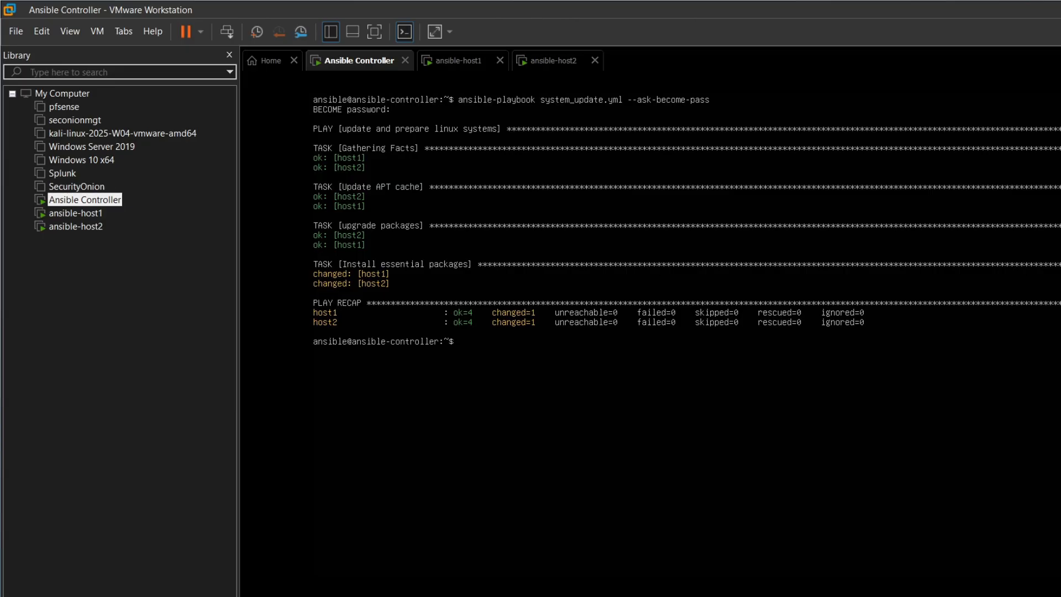
click(459, 60)
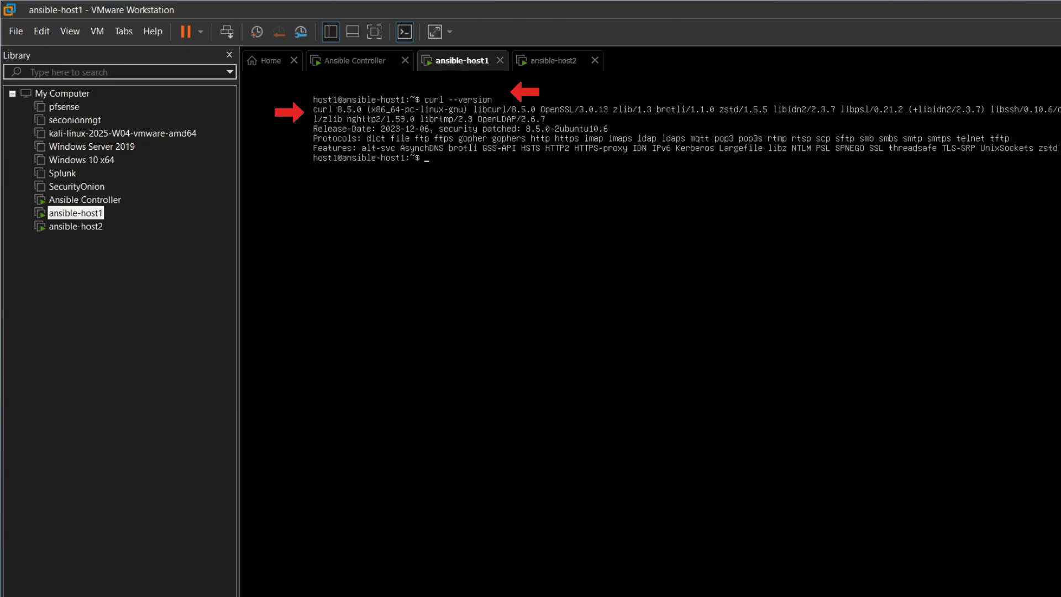
- Run sudo fail2ban-client status on ansible-host1, confirming one sshd jail
text(sudo fail2ban-client status)
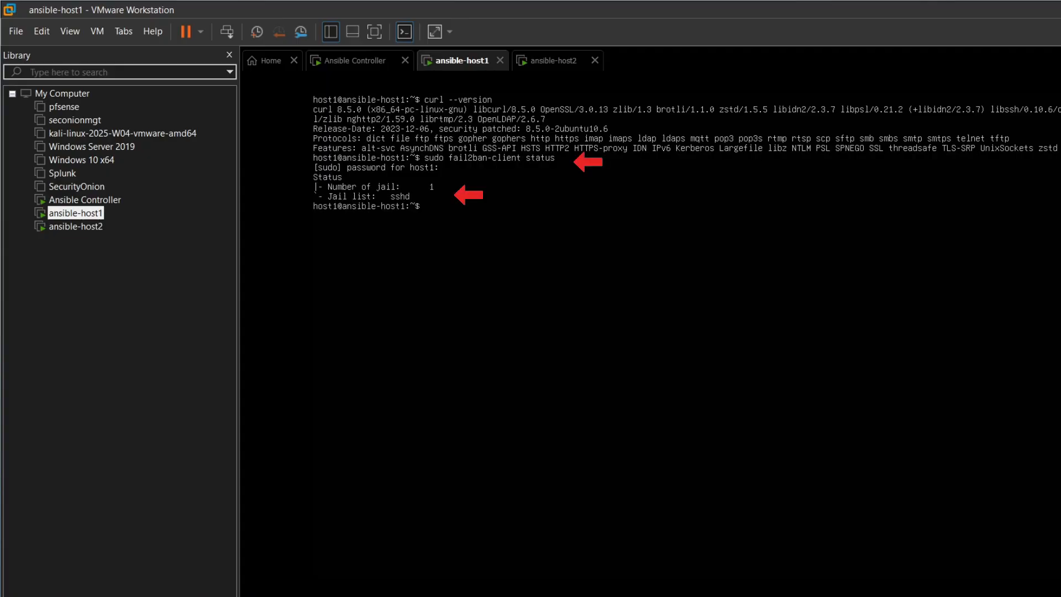
click(551, 60)
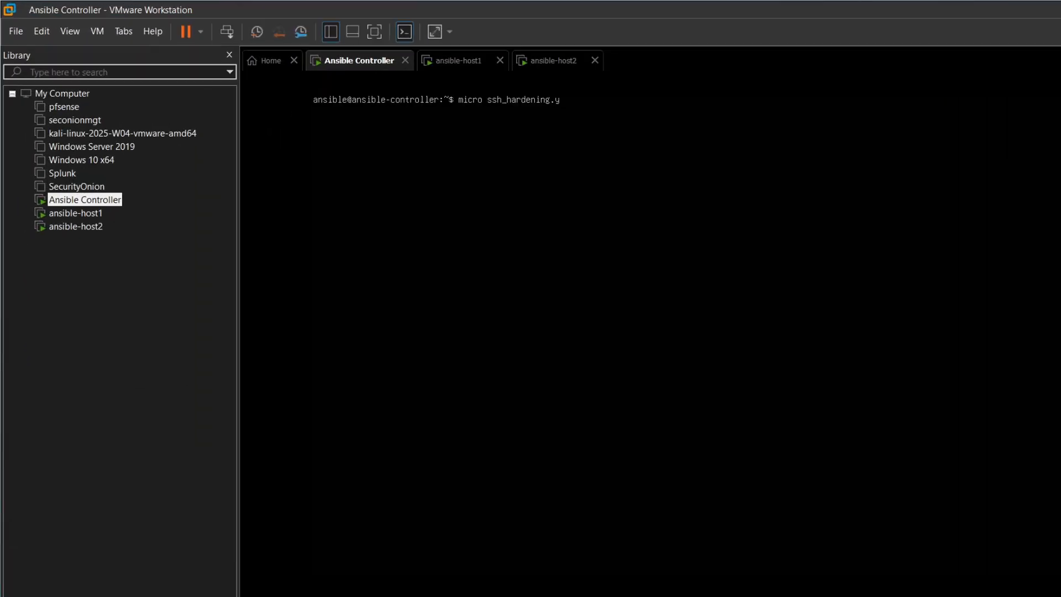
text(ml)
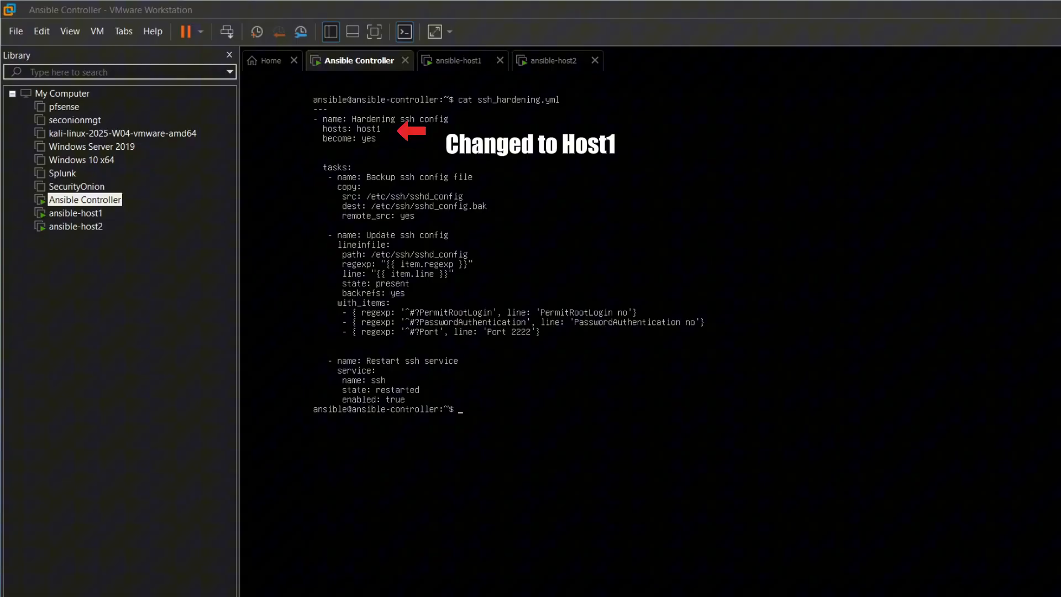
text(ssh root@192.168.2.80)
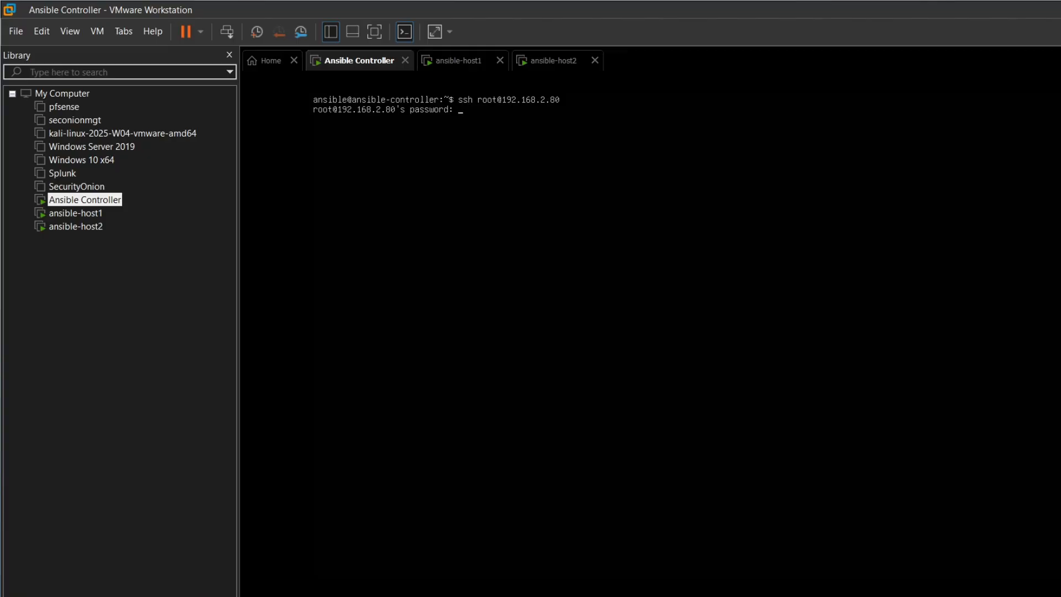
- On ansible-host1, set a root password, enable root and password logins in sshd_config, restart SSH
click(460, 61)
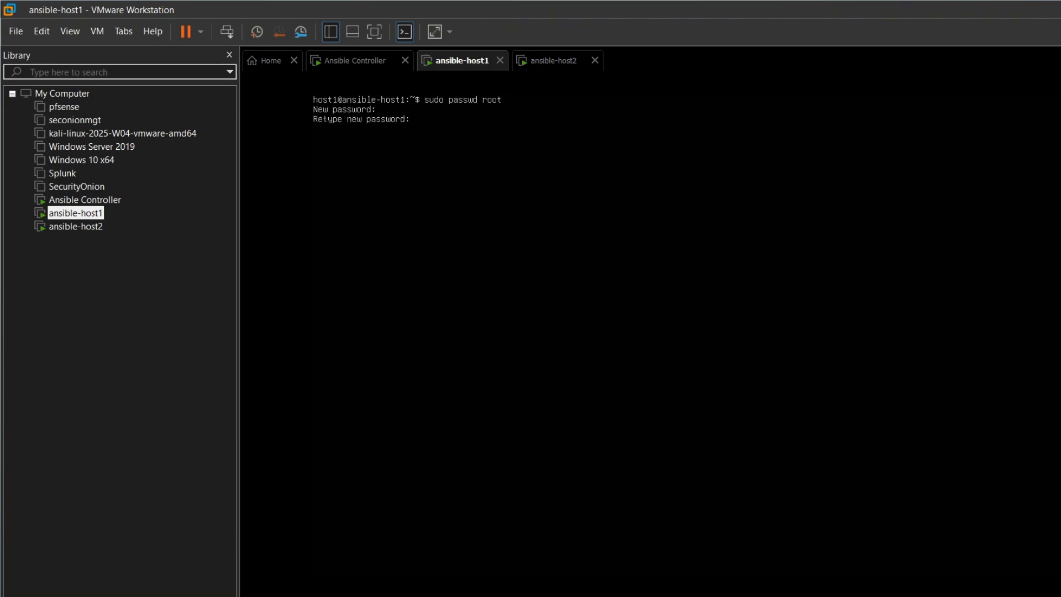
text(sudo nano /etc/ssh)
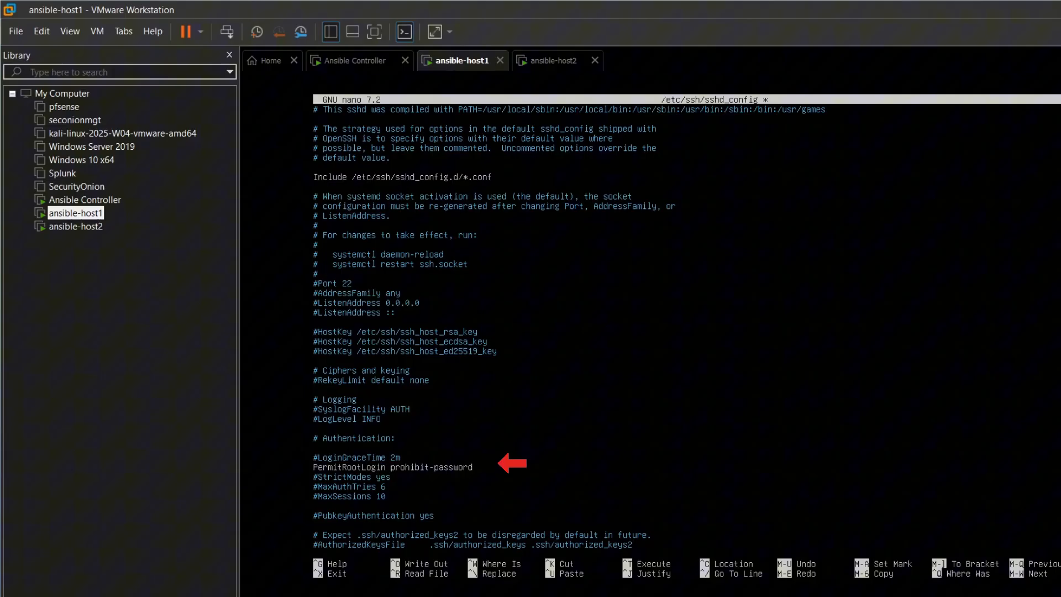
text(yes)
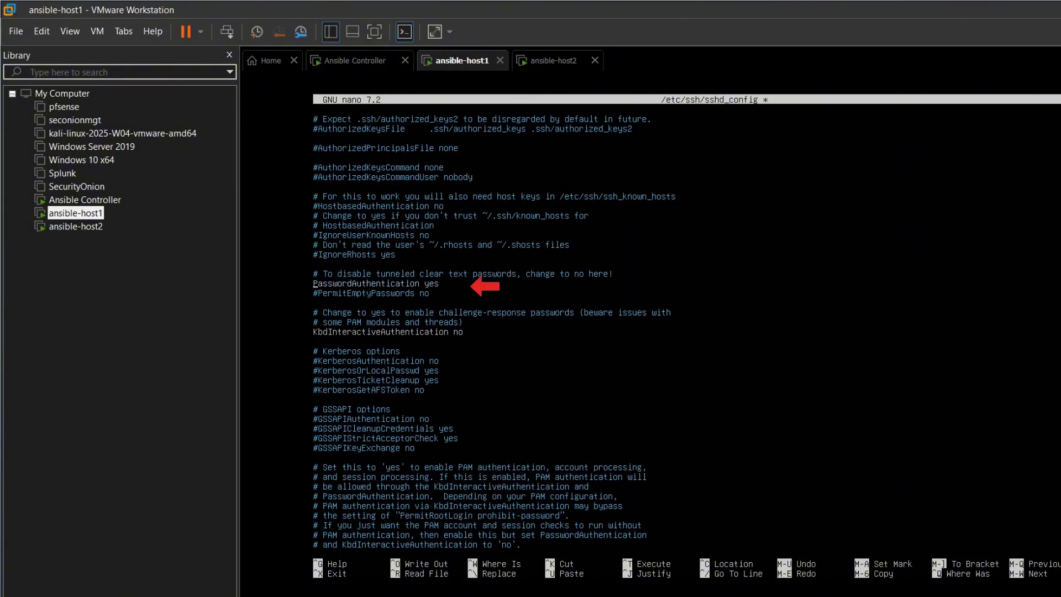
key(ctrl+x)
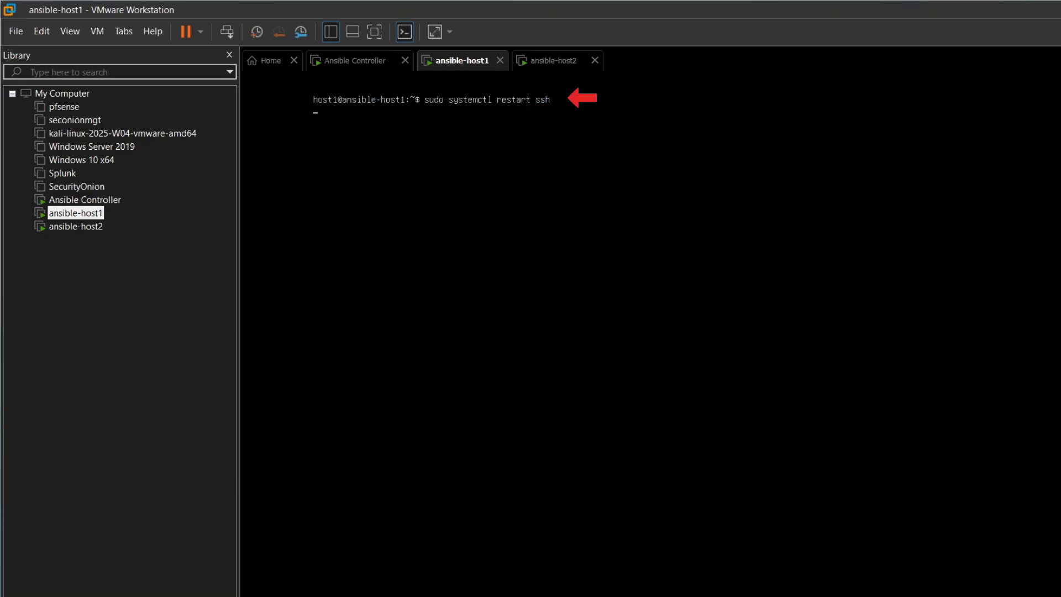
click(354, 60)
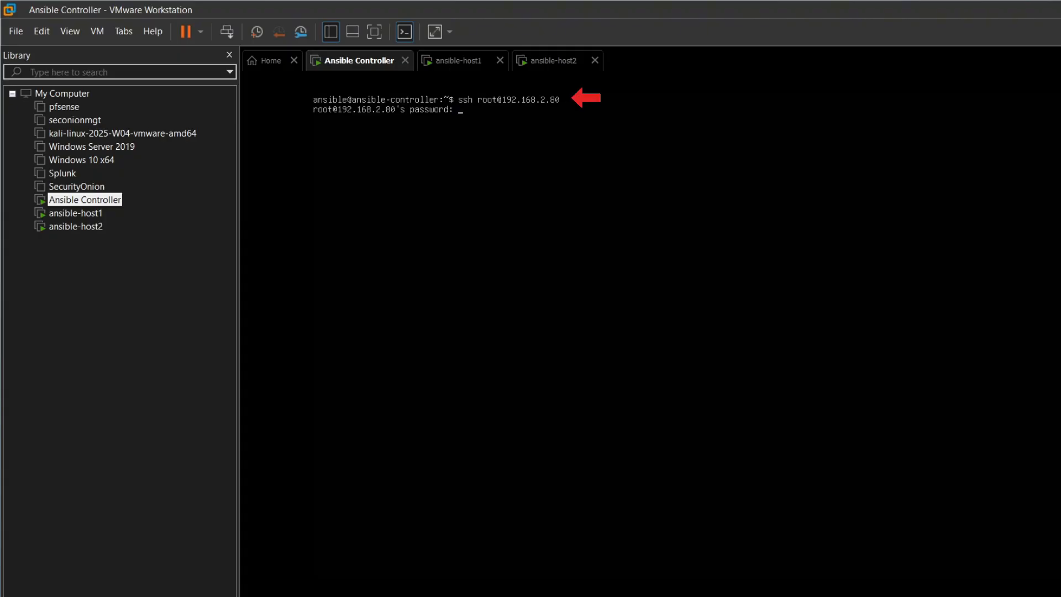
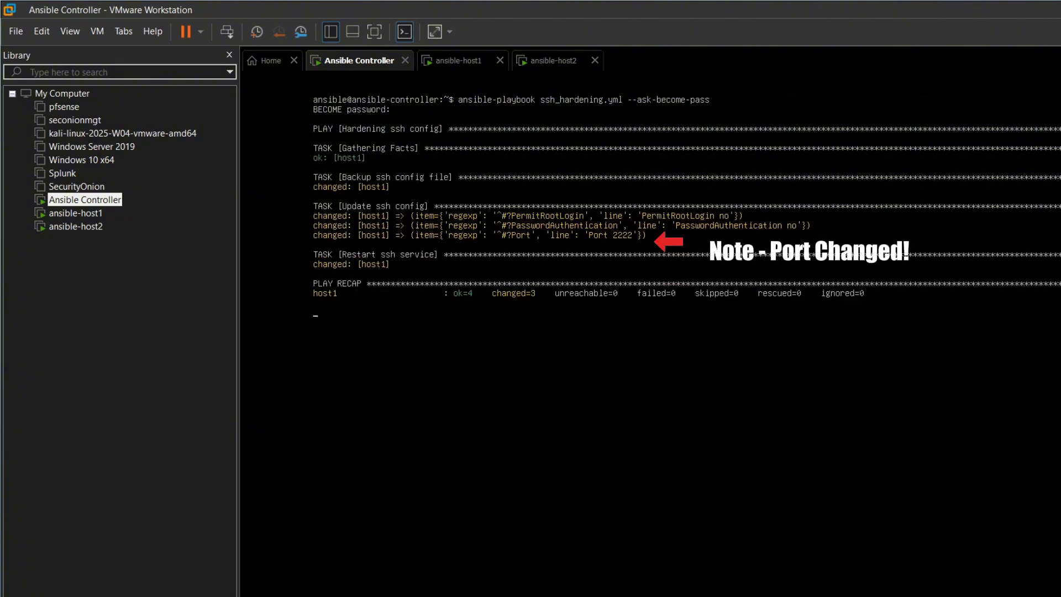
text(ssh root@192.168.2.80)
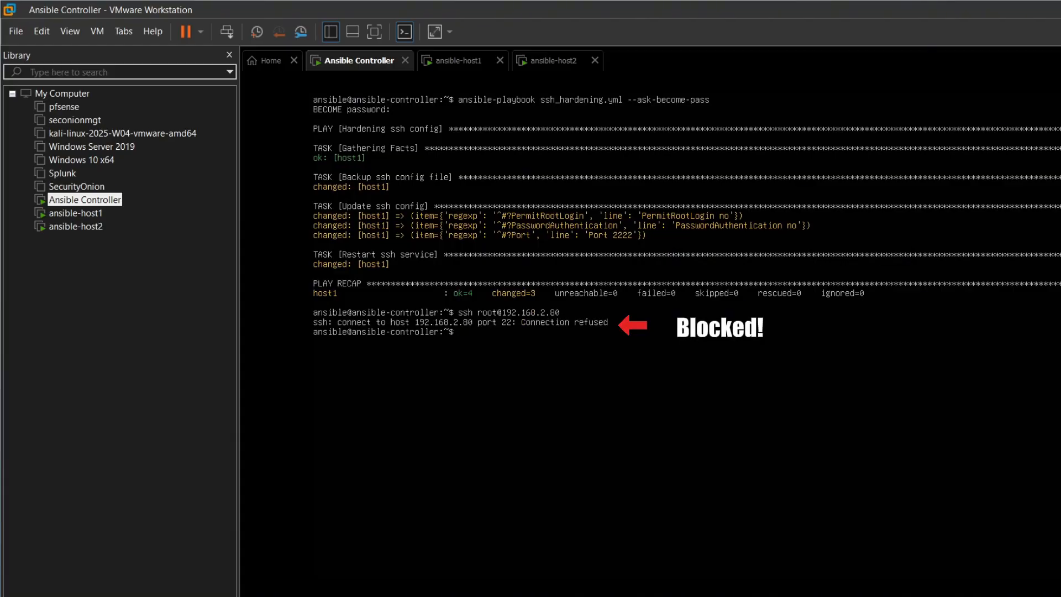
click(459, 60)
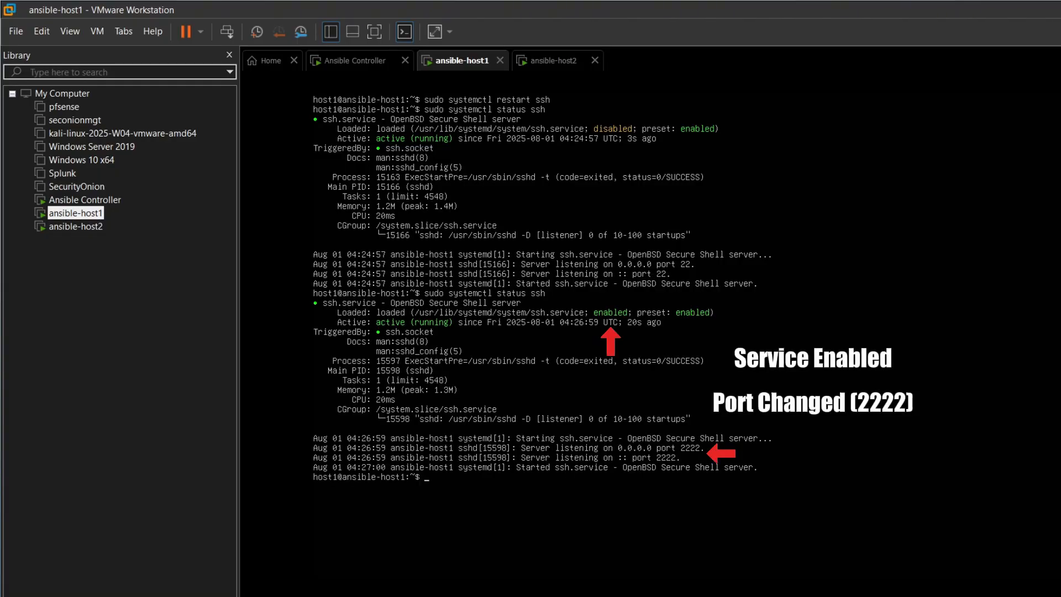
- From the controller, SSH into host1 on port 2222, then into host2 on the default port
click(355, 60)
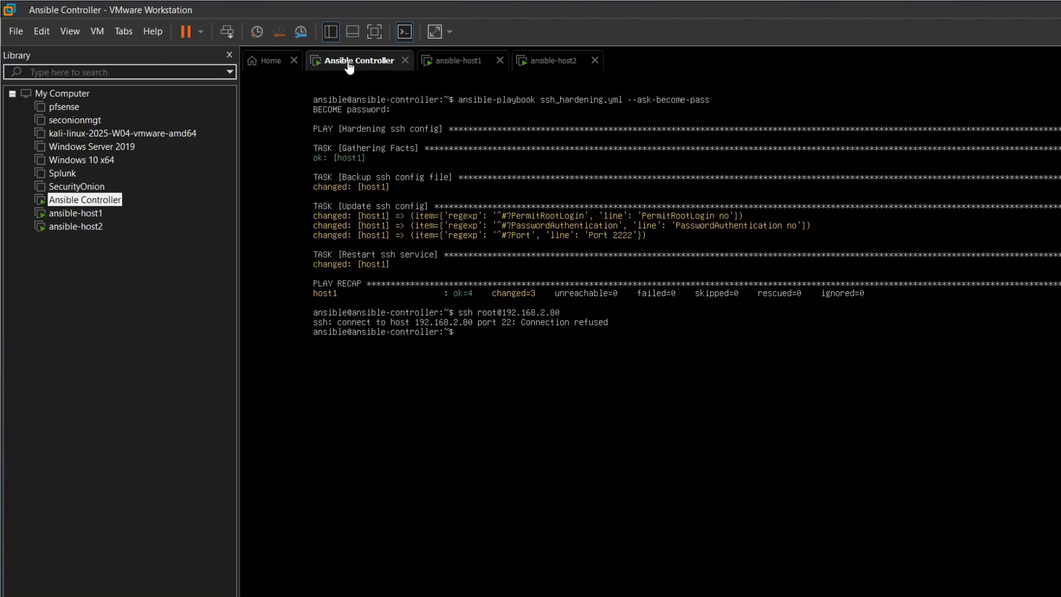
click(459, 61)
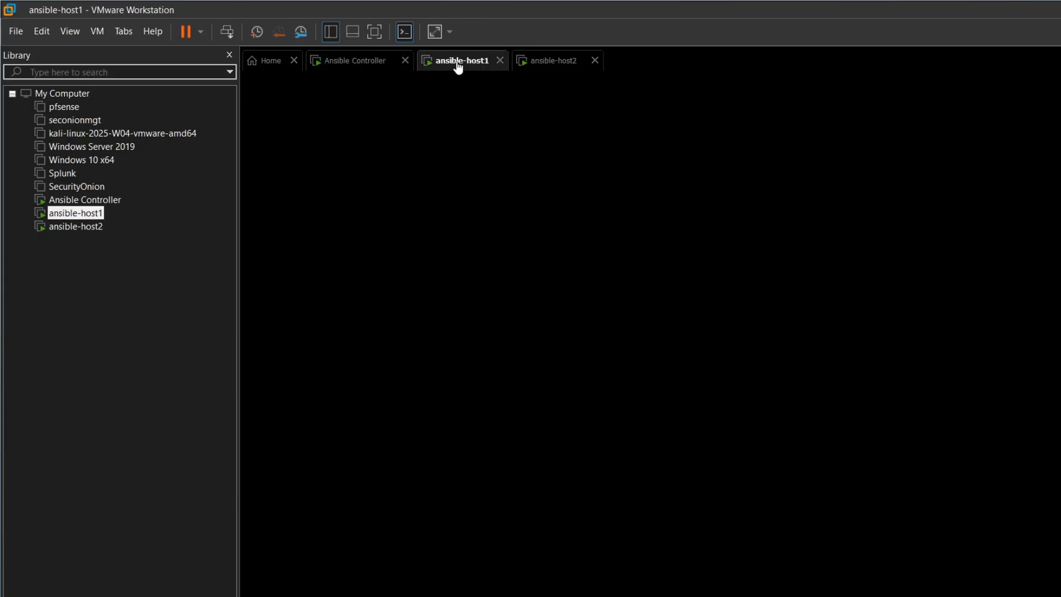
click(355, 60)
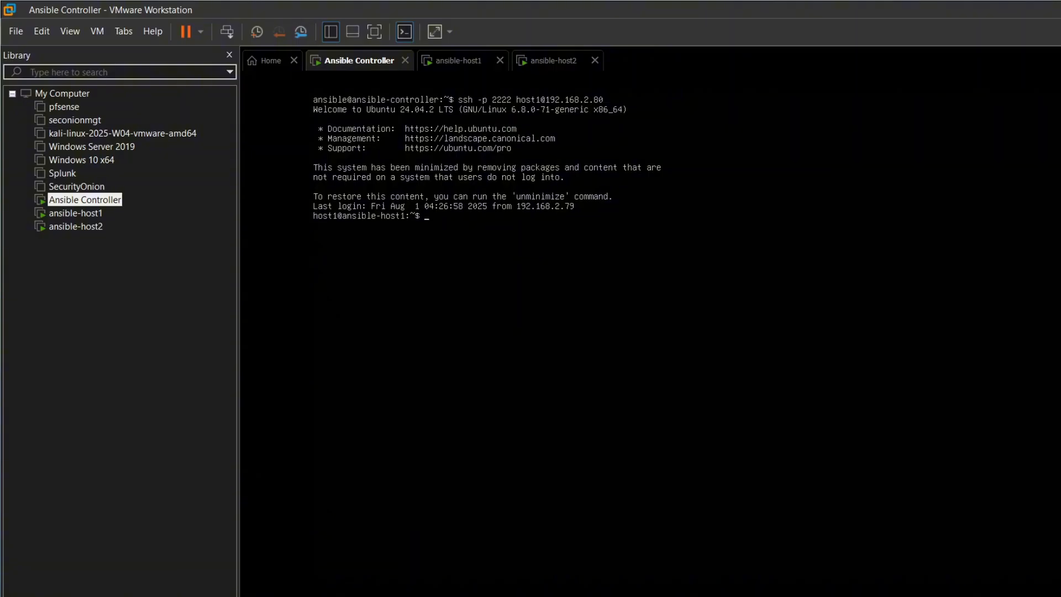
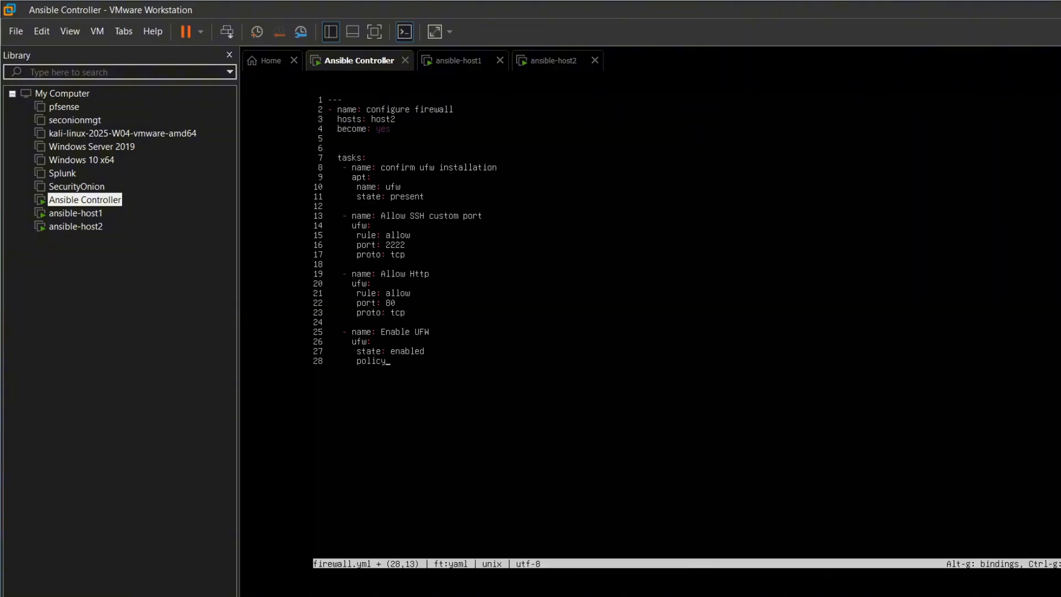
- Add 'policy: deny' to firewall.yml and confirm UFW is inactive on ansible-host2
text(deny)
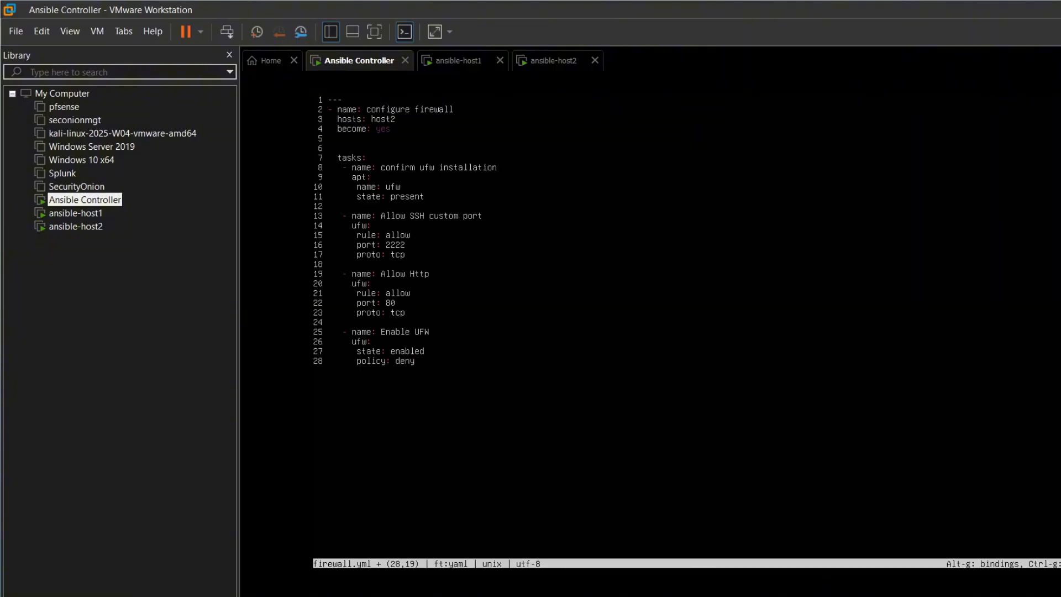
click(553, 60)
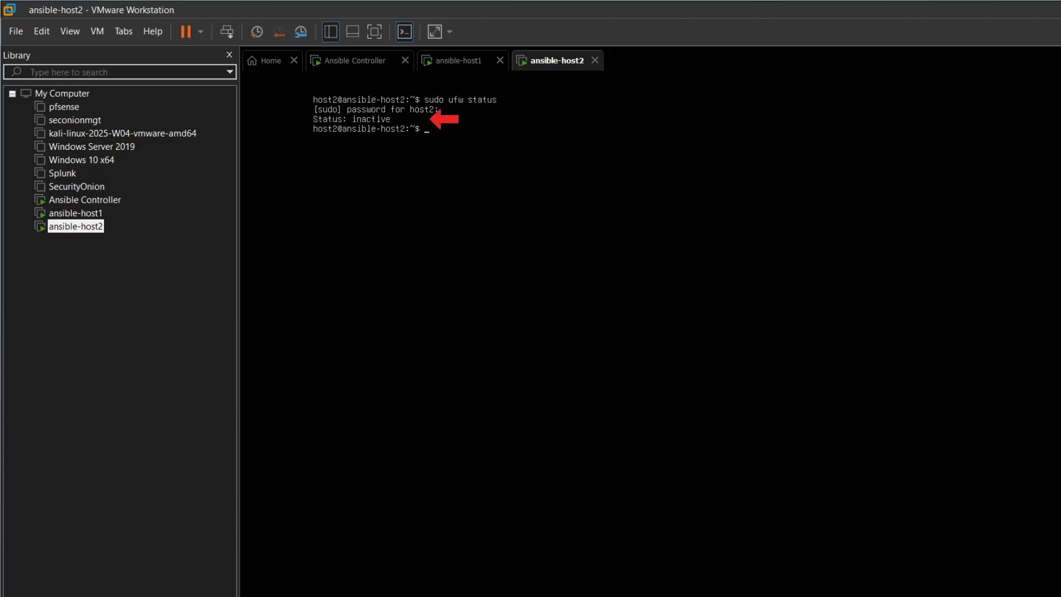
click(355, 60)
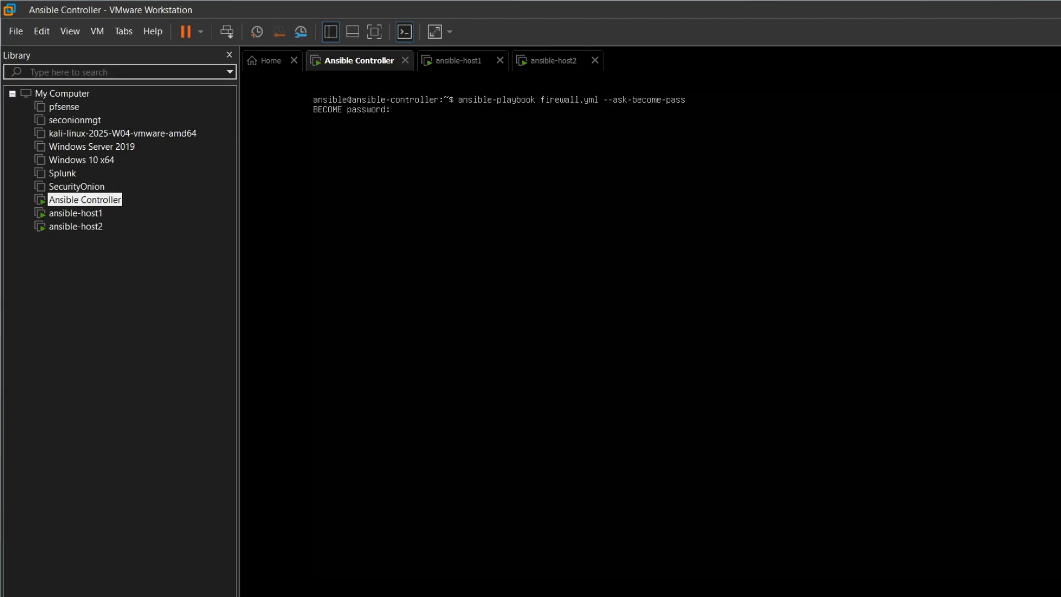
- Run firewall.yml with the become password, then check verbose UFW status on ansible-host2
key(Enter)
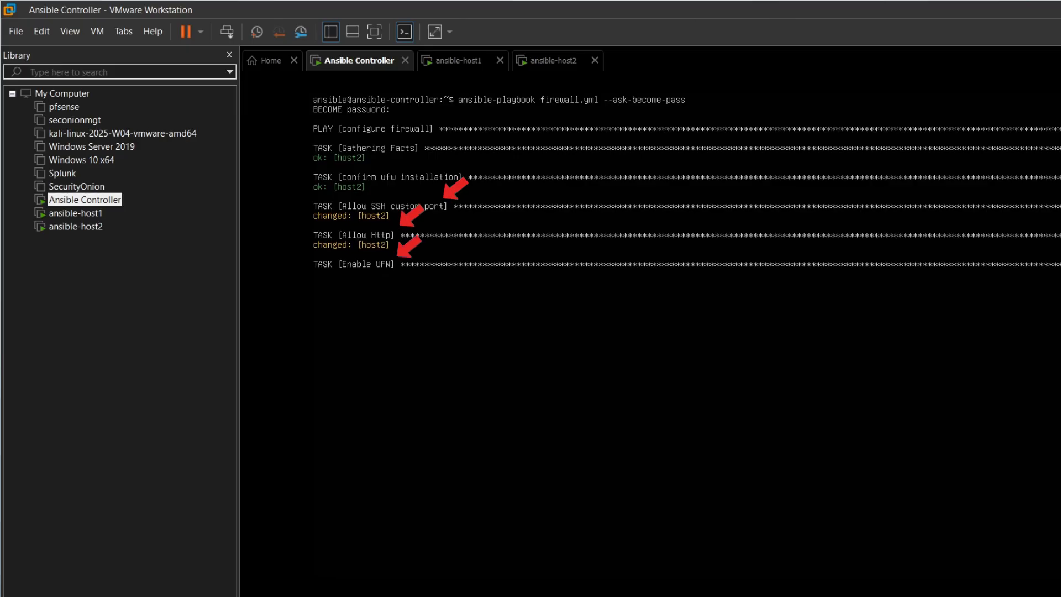
click(554, 60)
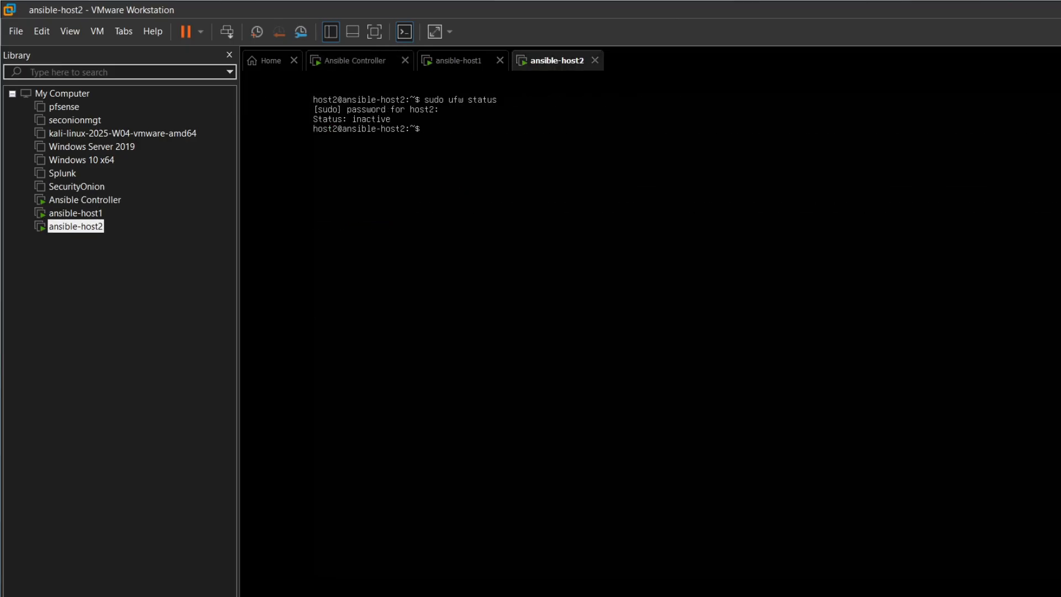
text(sudo ufw status verb)
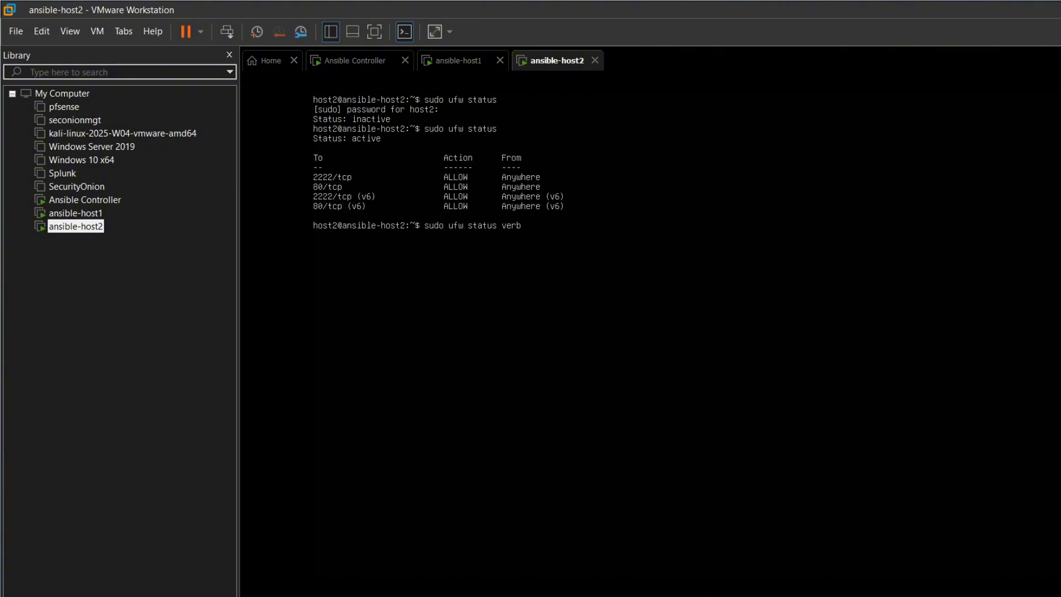